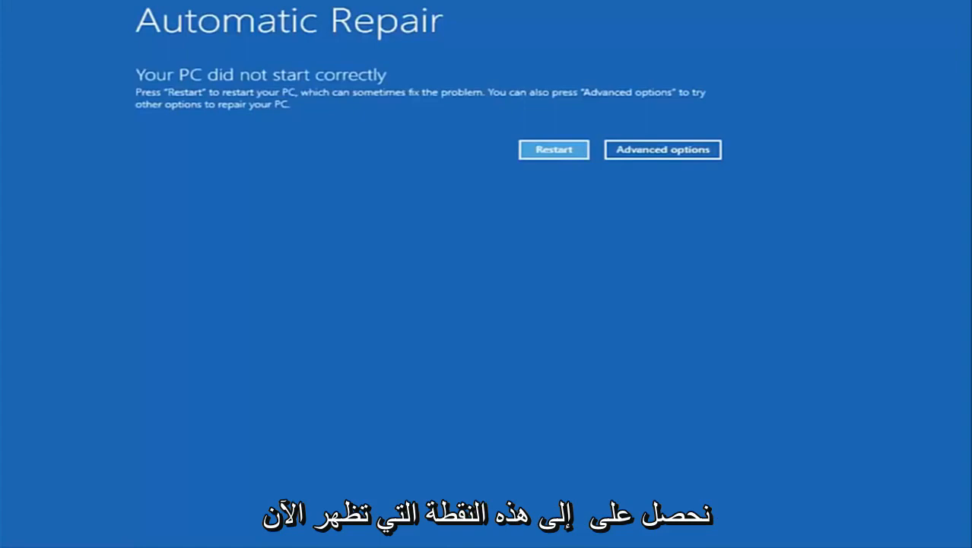
{"action": "mouse_move", "coordinate": [158, 82]}
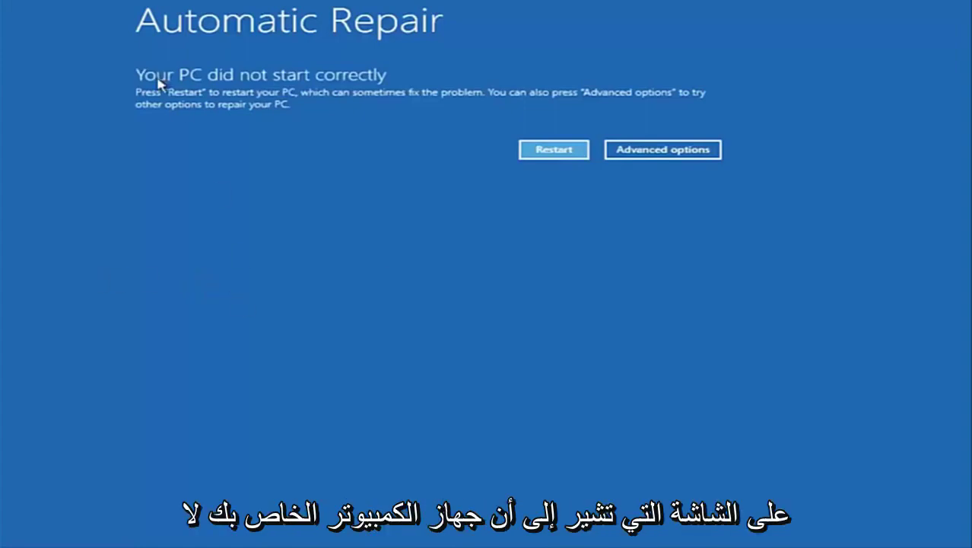
{"action": "mouse_move", "coordinate": [334, 82]}
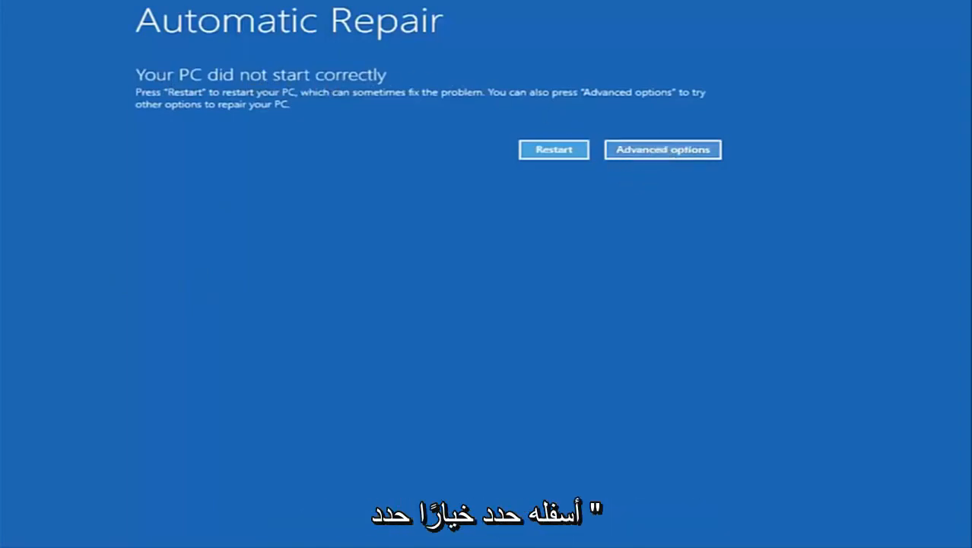
Reach Command Prompt from Automatic Repair via Advanced options and Troubleshoot
{"action": "left_click", "coordinate": [663, 150]}
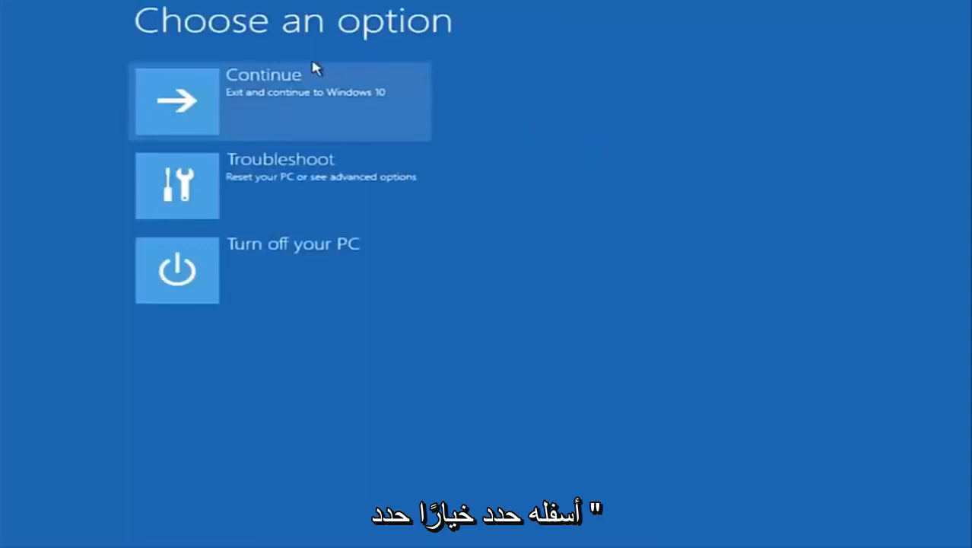
{"action": "mouse_move", "coordinate": [203, 176]}
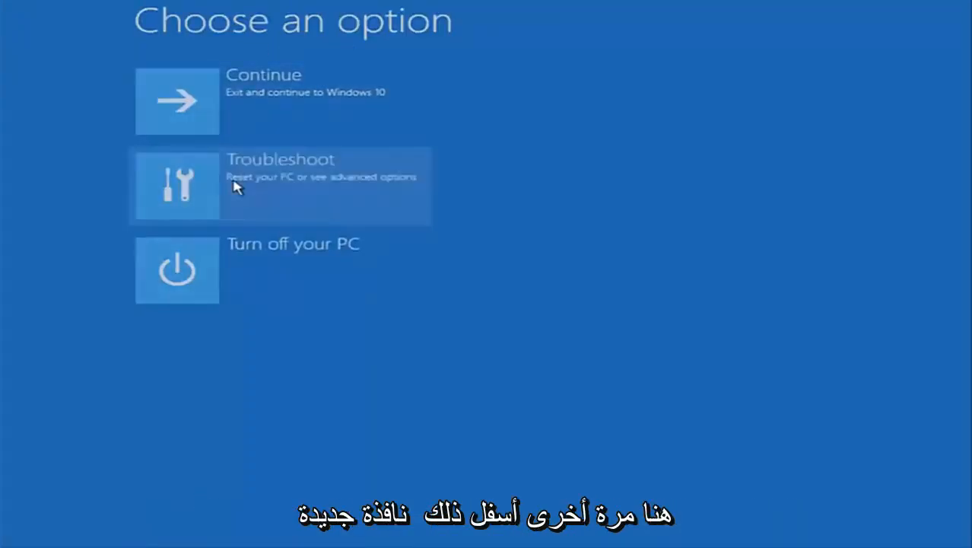
{"action": "left_click", "coordinate": [277, 185]}
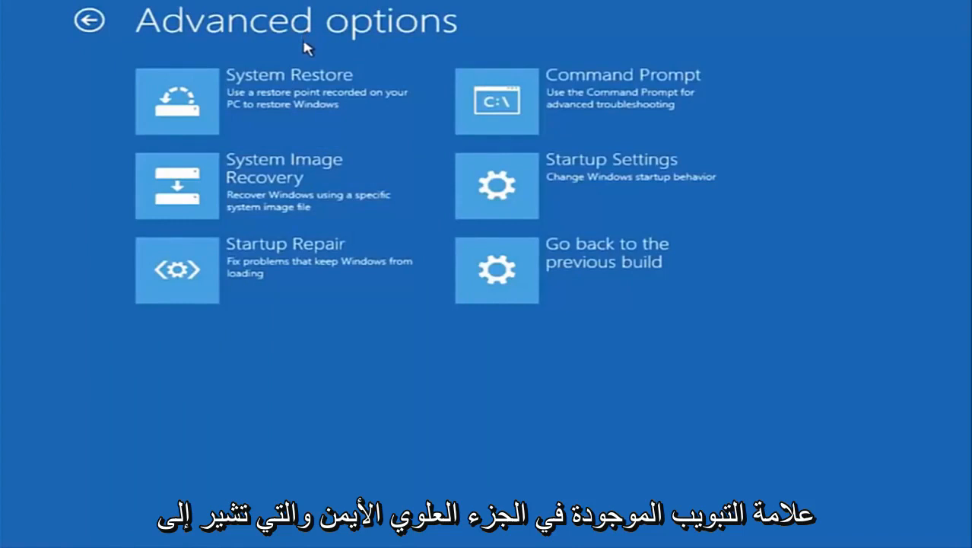
{"action": "mouse_move", "coordinate": [578, 114]}
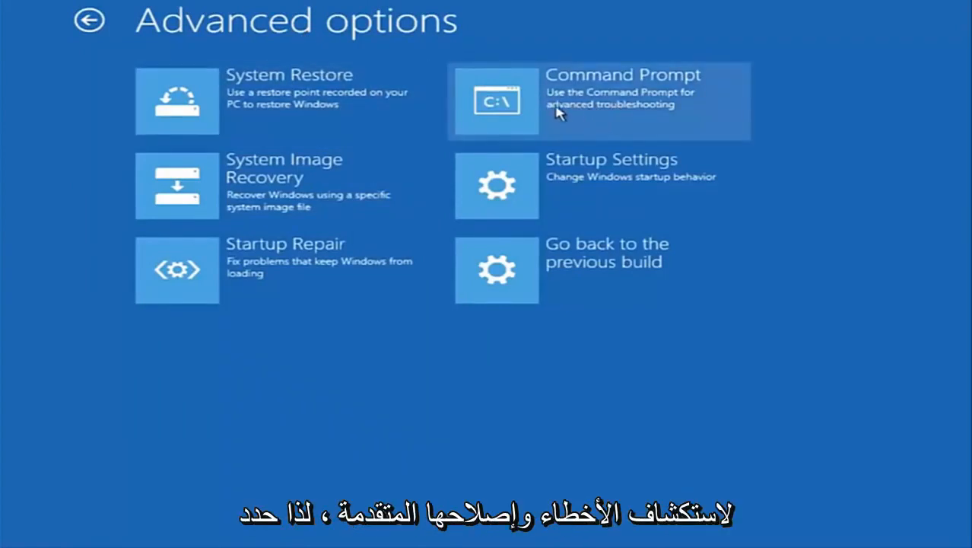
{"action": "left_click", "coordinate": [595, 99]}
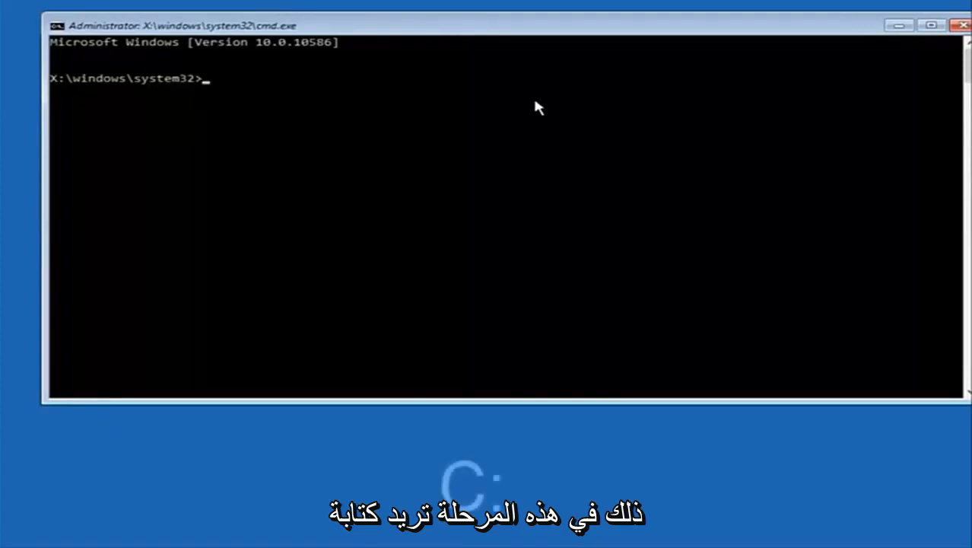
Switch to drive C: and list its root with dir, showing the Windows folder
{"action": "type", "text": "c"}
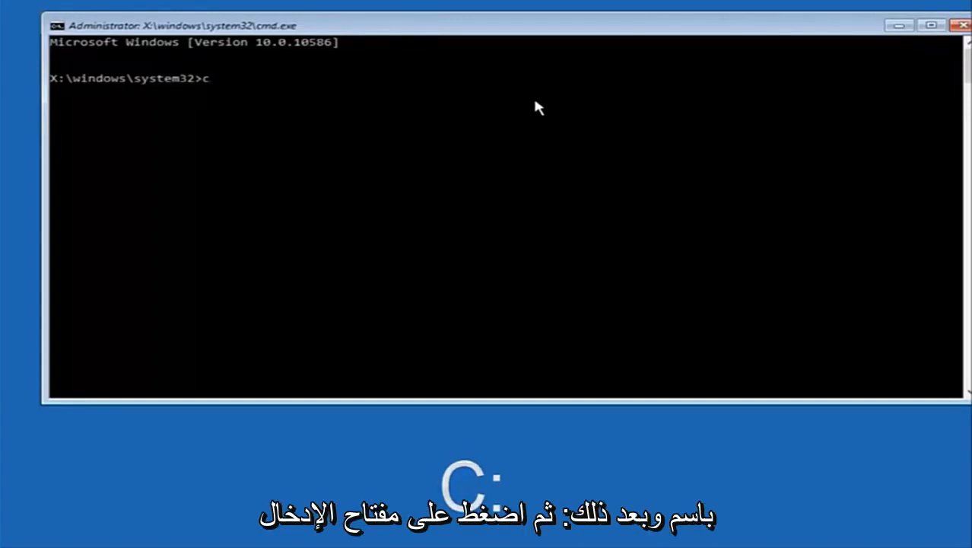
{"action": "type", "text": ":"}
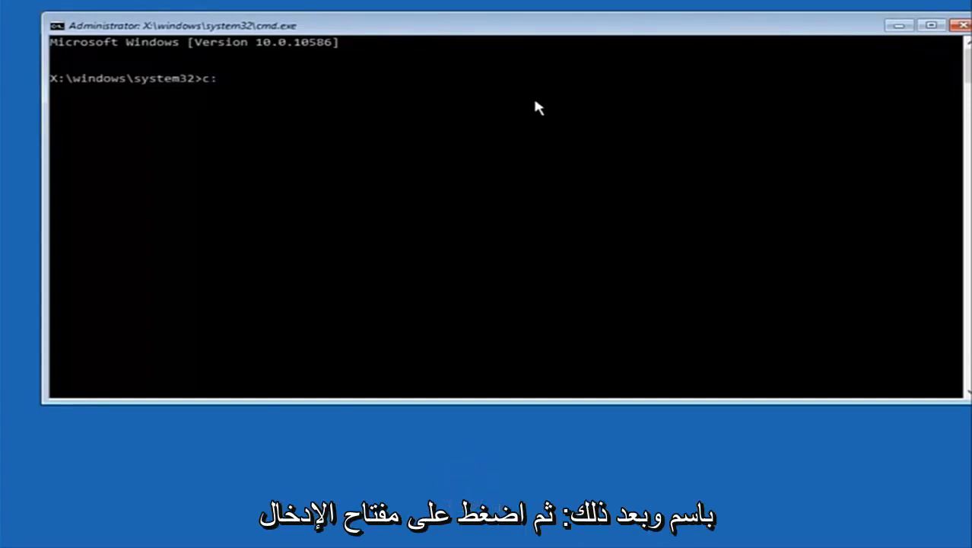
{"action": "key", "text": "enter"}
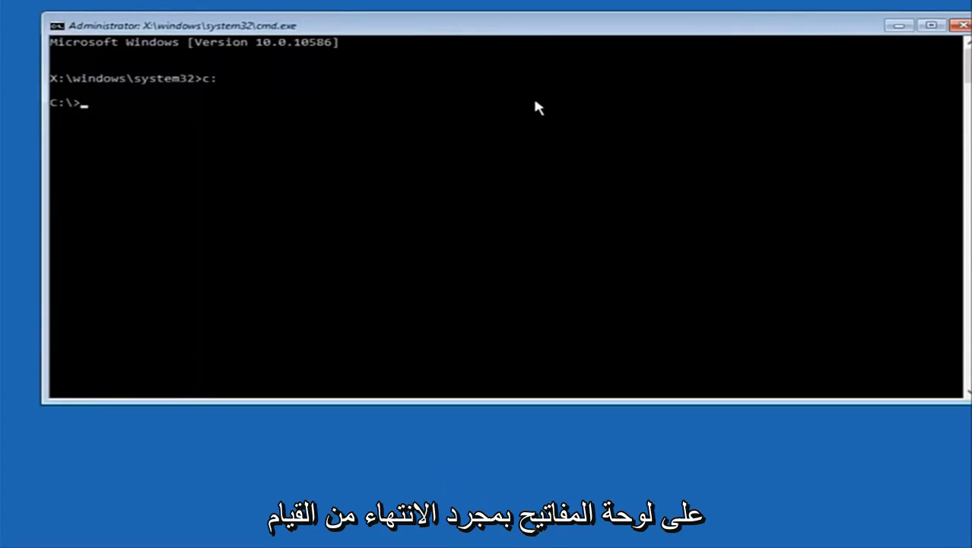
{"action": "type", "text": "dir"}
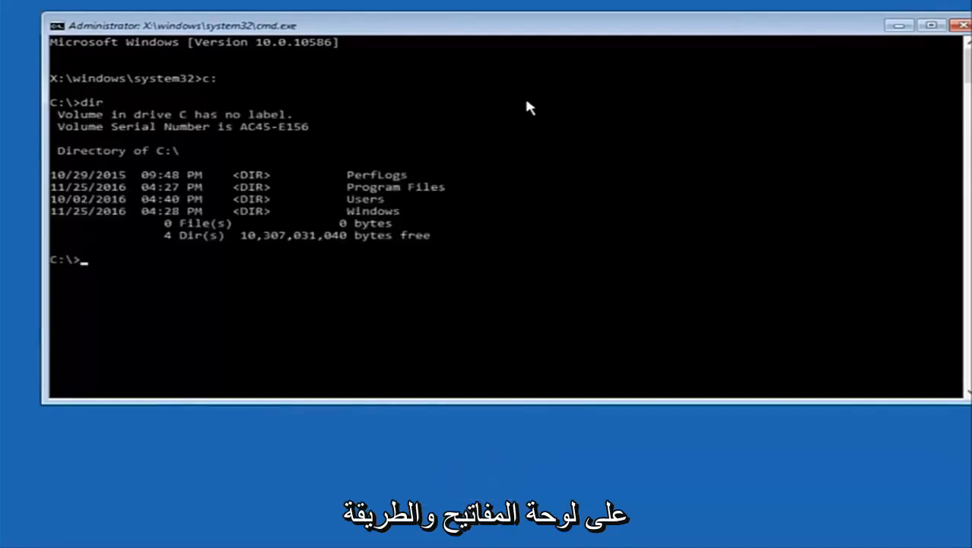
{"action": "mouse_move", "coordinate": [161, 152]}
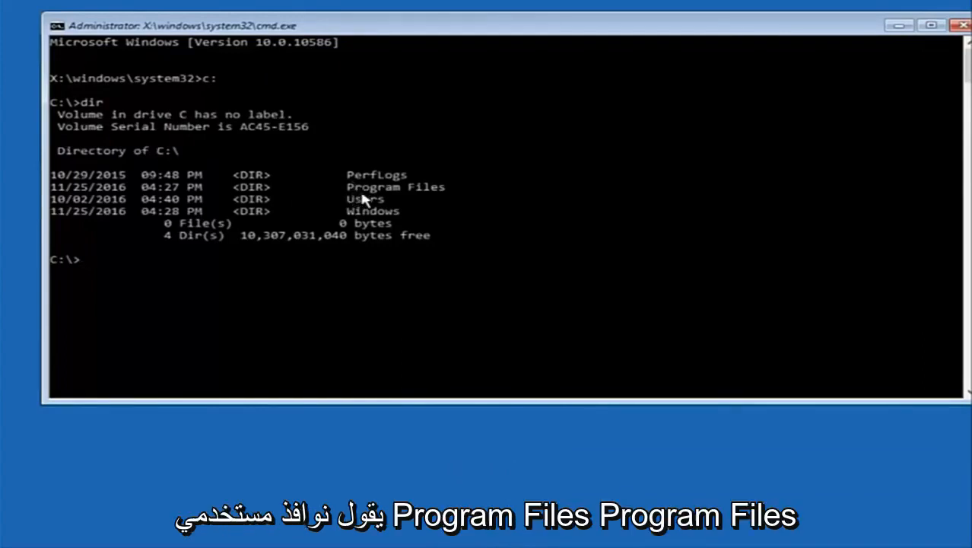
{"action": "mouse_move", "coordinate": [412, 188]}
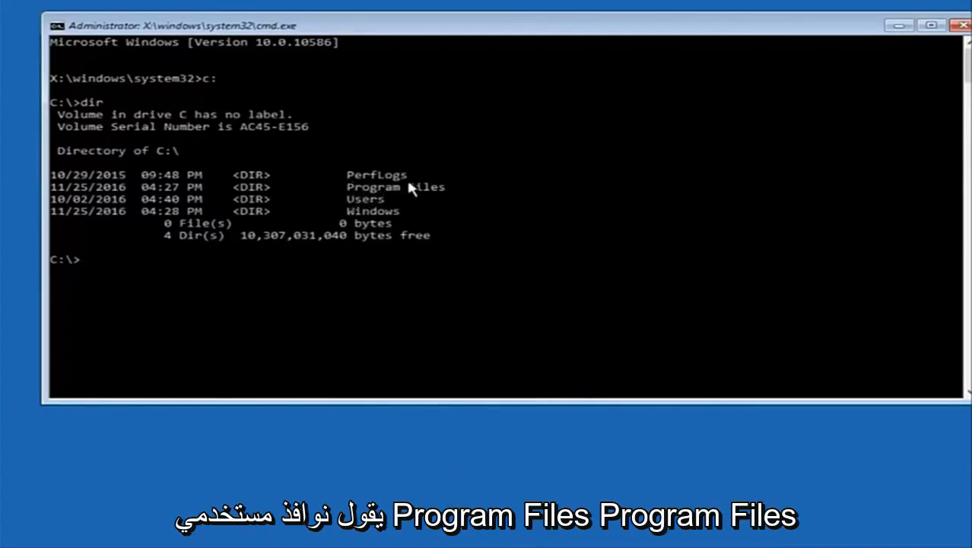
{"action": "mouse_move", "coordinate": [353, 181]}
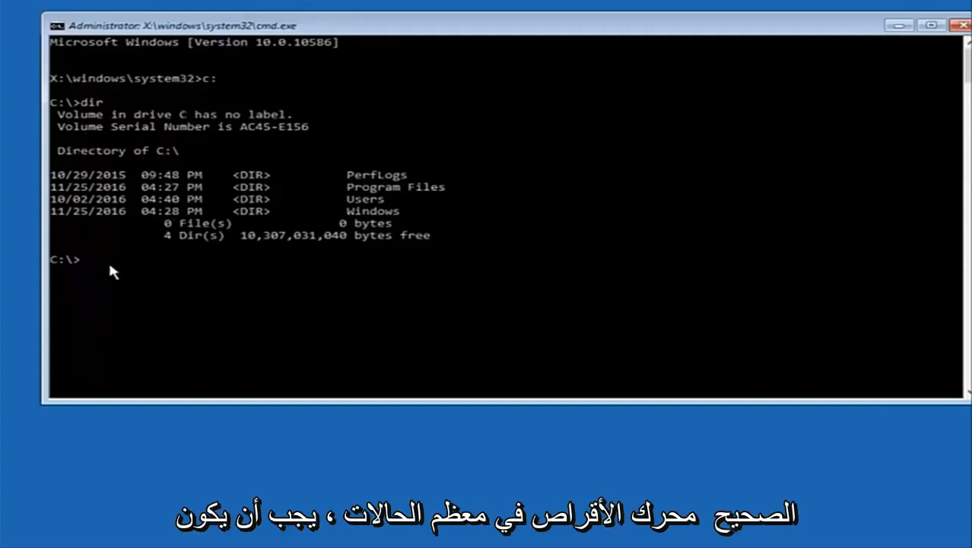
{"action": "mouse_move", "coordinate": [115, 277]}
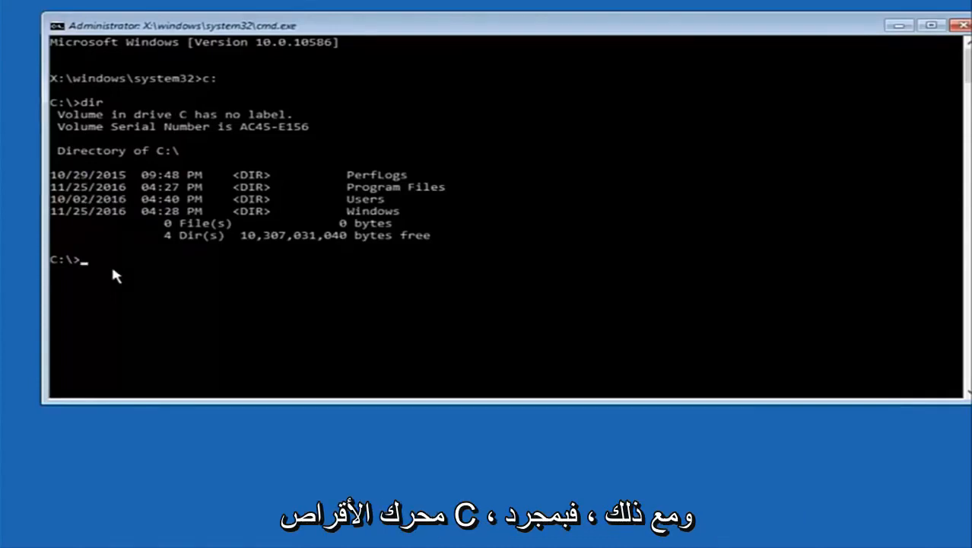
Enter cd \windows\system32\config to move into the config folder
{"action": "type", "text": "c"}
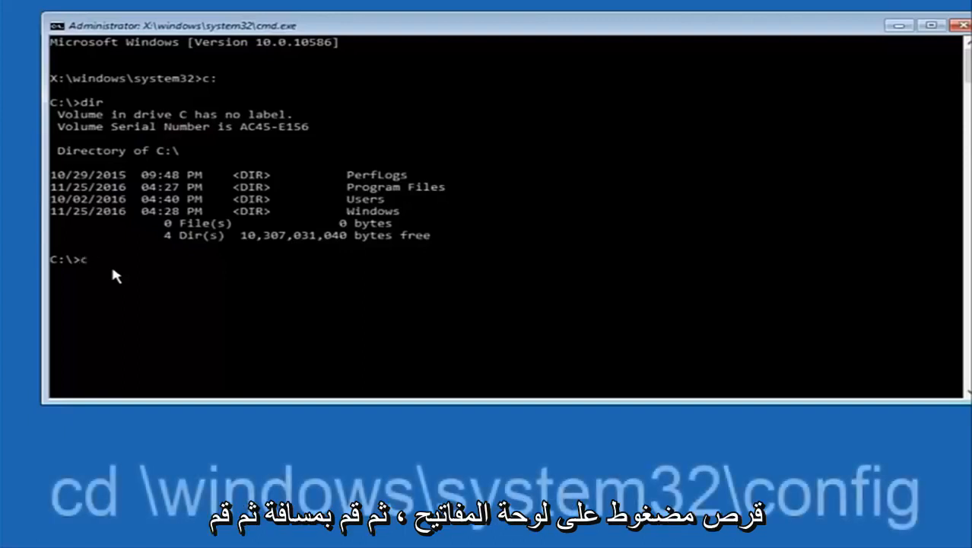
{"action": "type", "text": "d"}
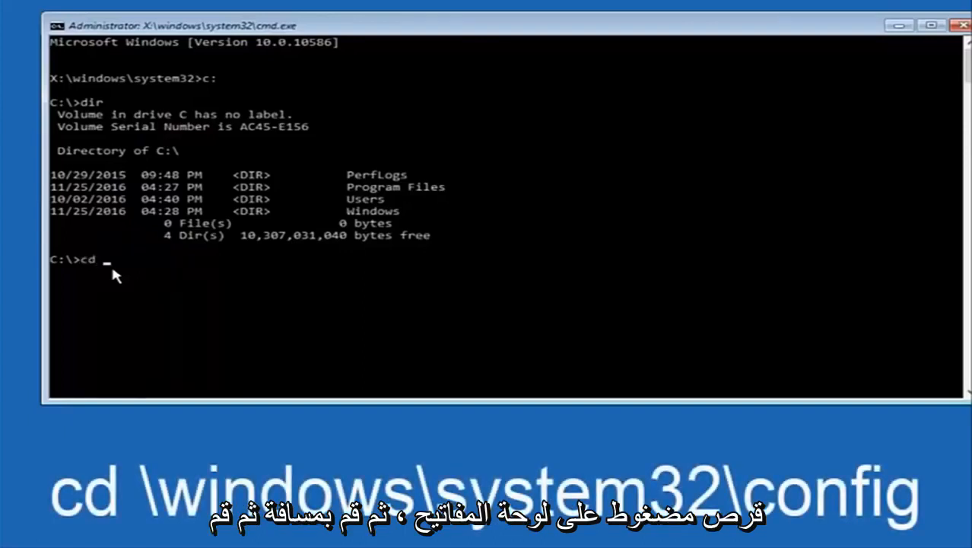
{"action": "type", "text": "\\"}
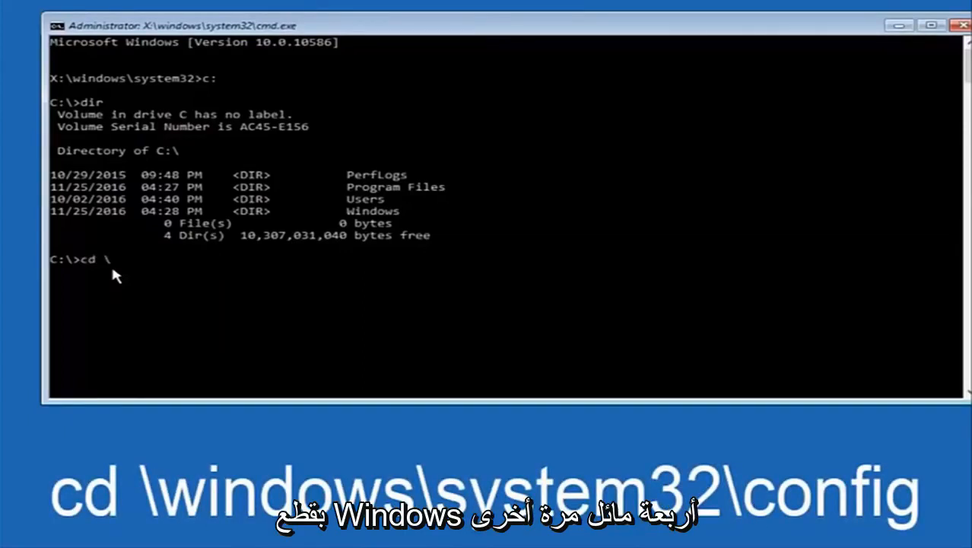
{"action": "type", "text": "windows\\"}
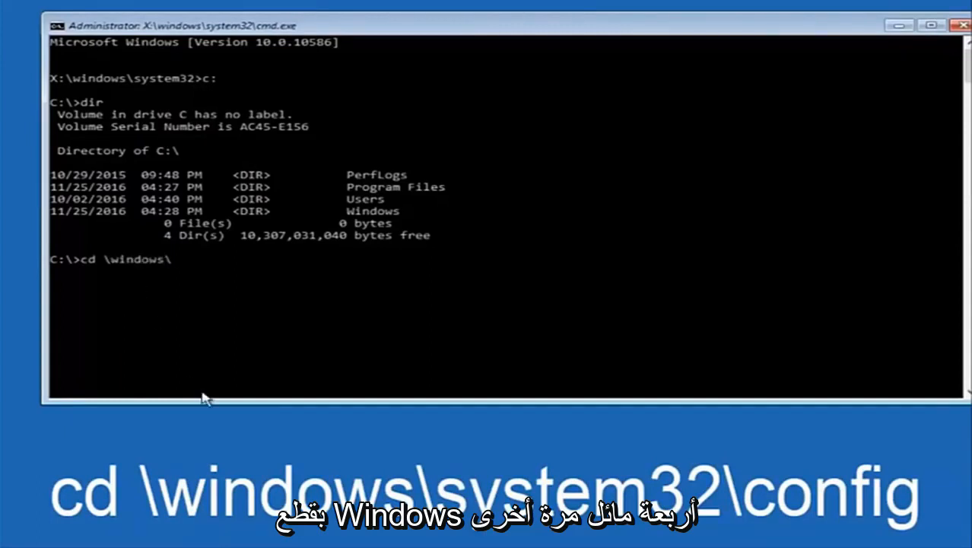
{"action": "type", "text": "syste"}
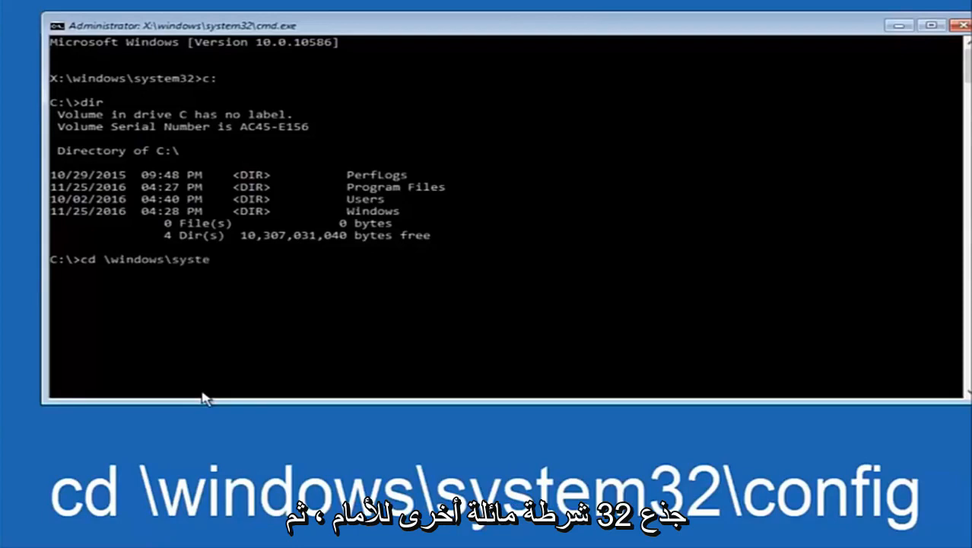
{"action": "type", "text": "m32"}
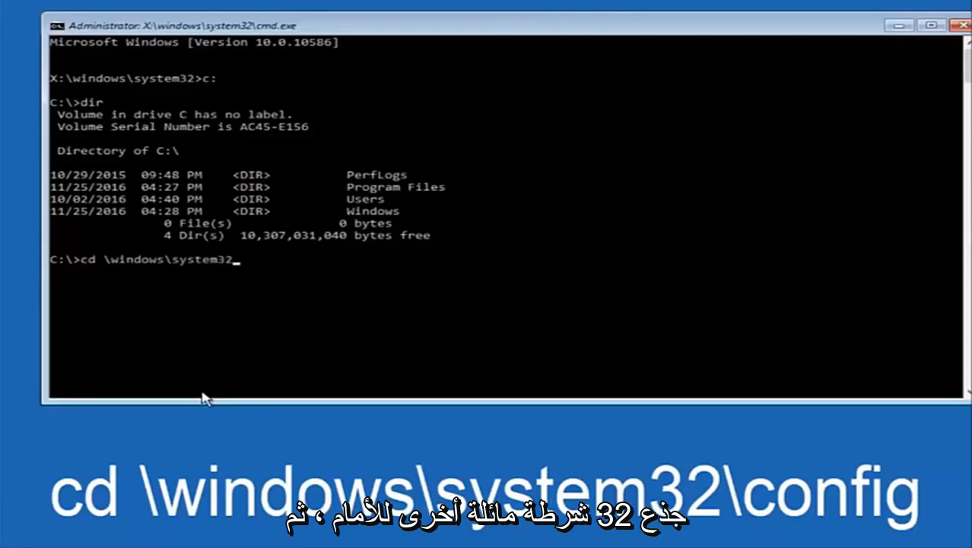
{"action": "type", "text": "\\"}
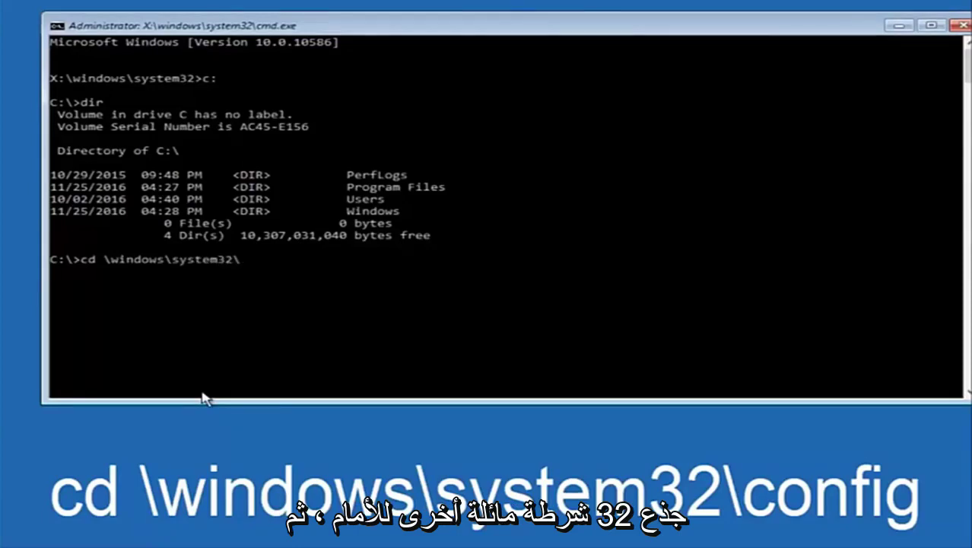
{"action": "type", "text": "c"}
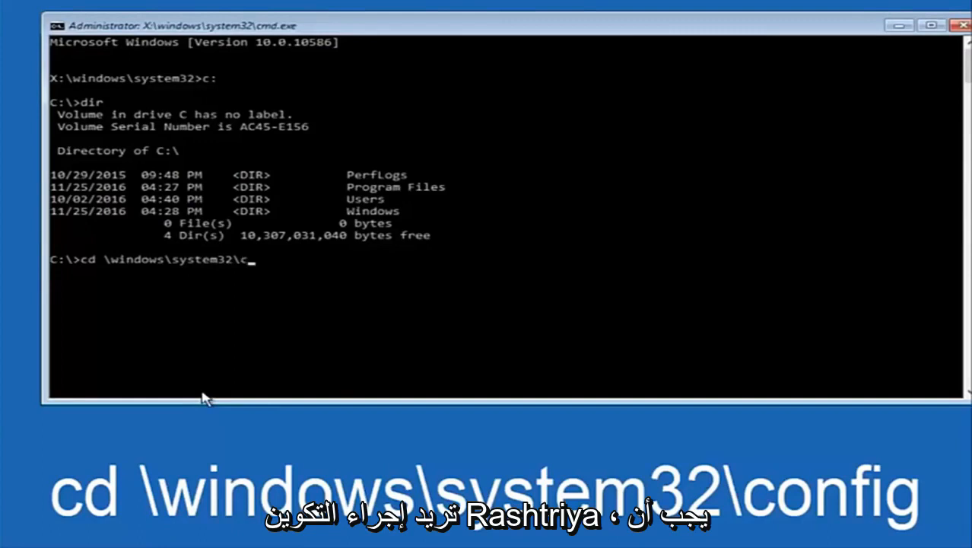
{"action": "type", "text": "onfig"}
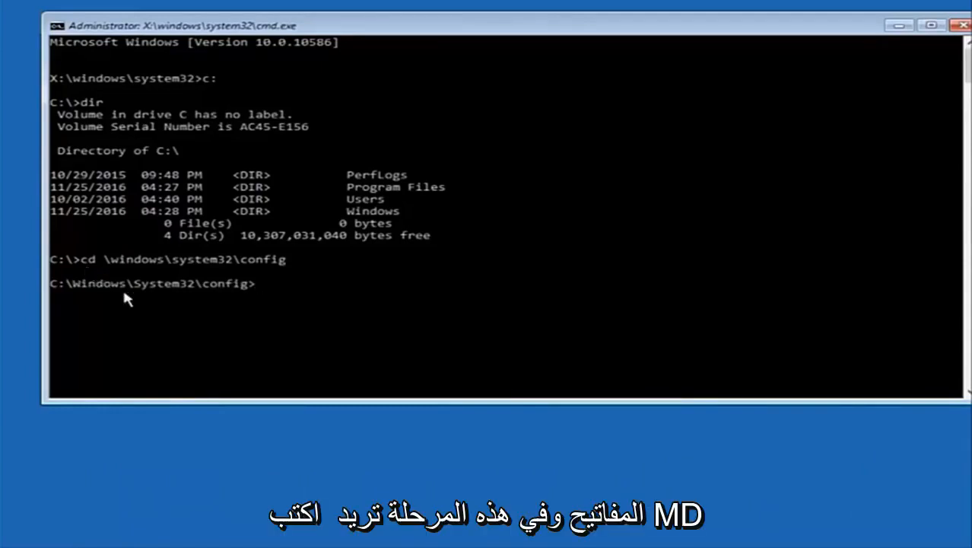
Enter MD Backup to create a Backup folder inside config
{"action": "type", "text": "MD"}
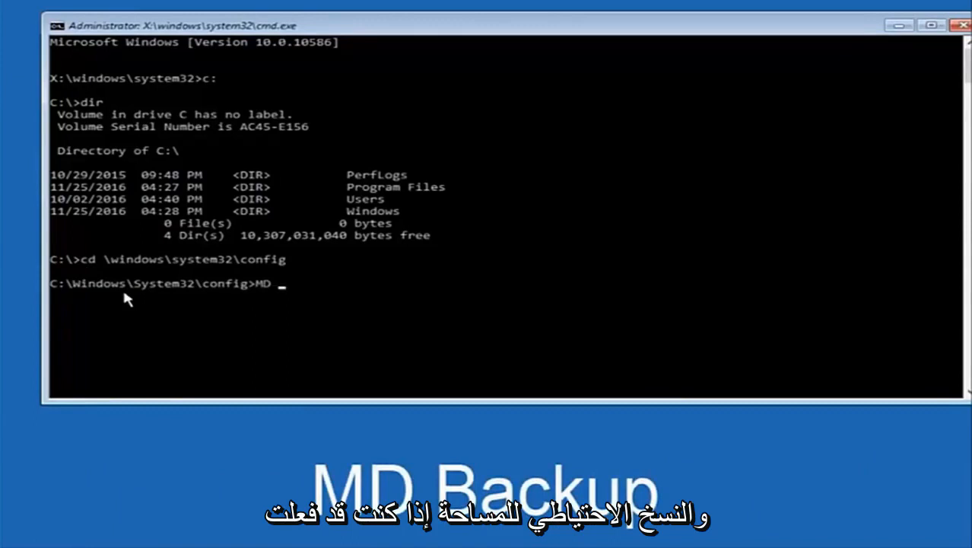
{"action": "type", "text": "Backup"}
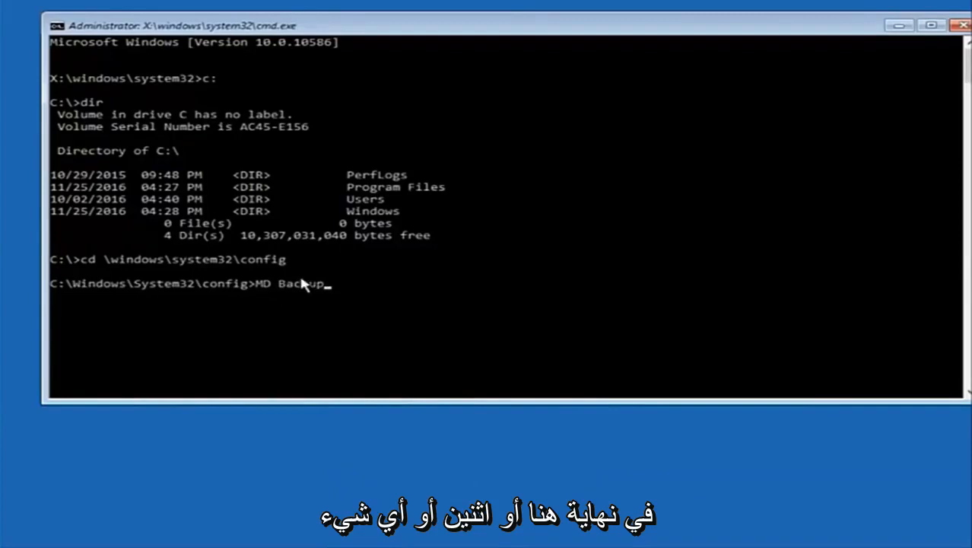
{"action": "mouse_move", "coordinate": [383, 273]}
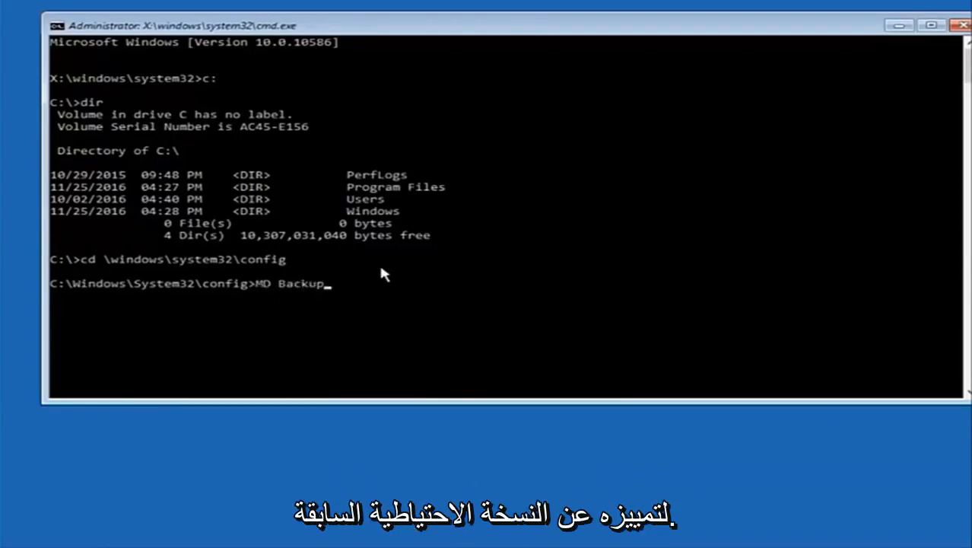
{"action": "mouse_move", "coordinate": [392, 289]}
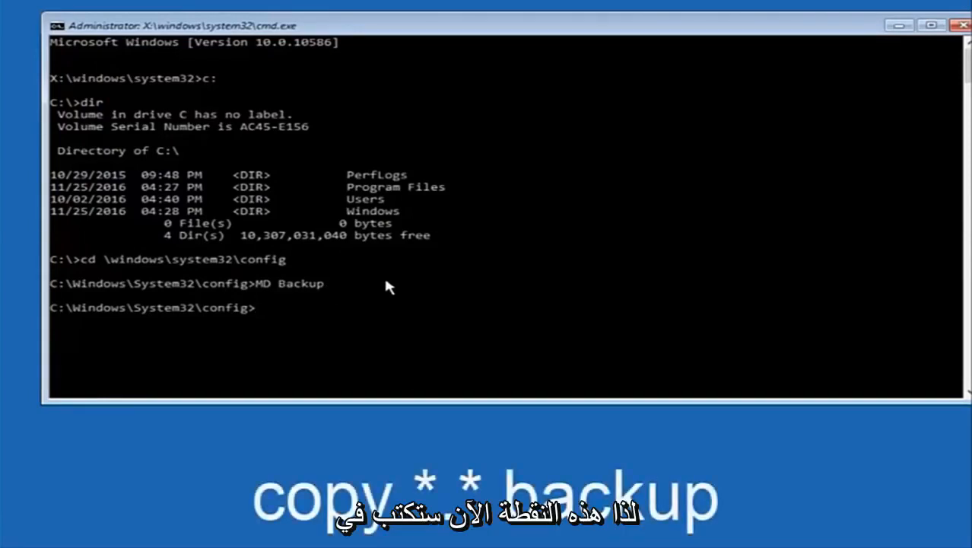
Copy all ten config files into Backup with copy *.* backup
{"action": "type", "text": "copy *."}
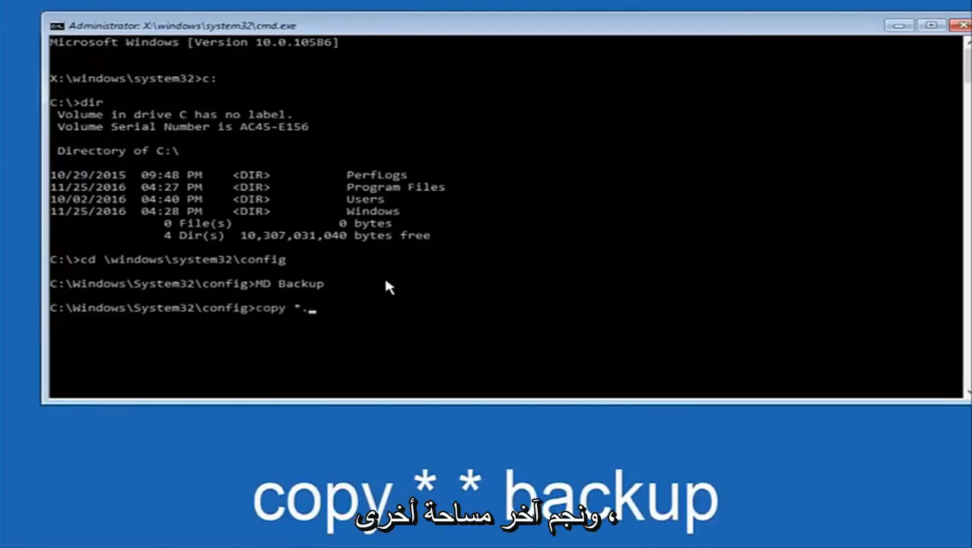
{"action": "type", "text": "*"}
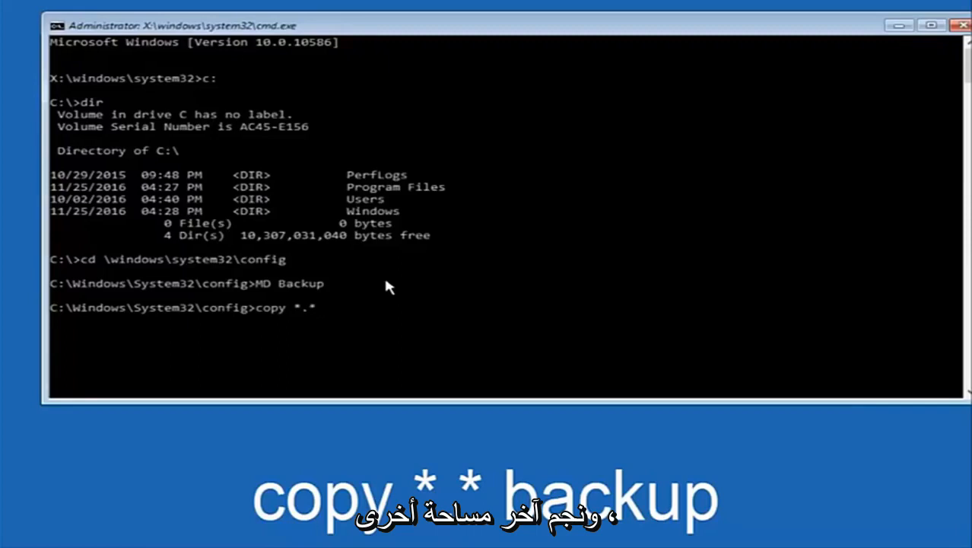
{"action": "type", "text": "backup"}
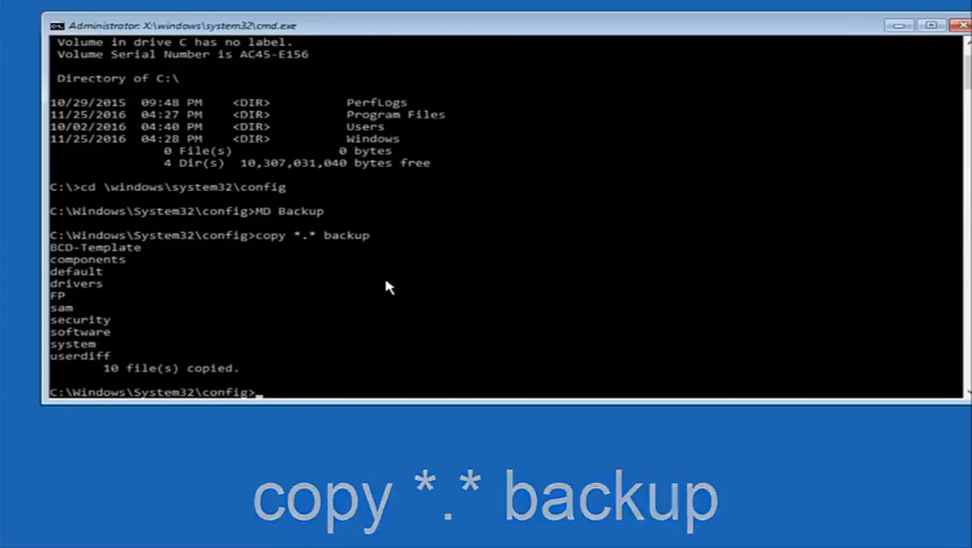
{"action": "type", "text": "C"}
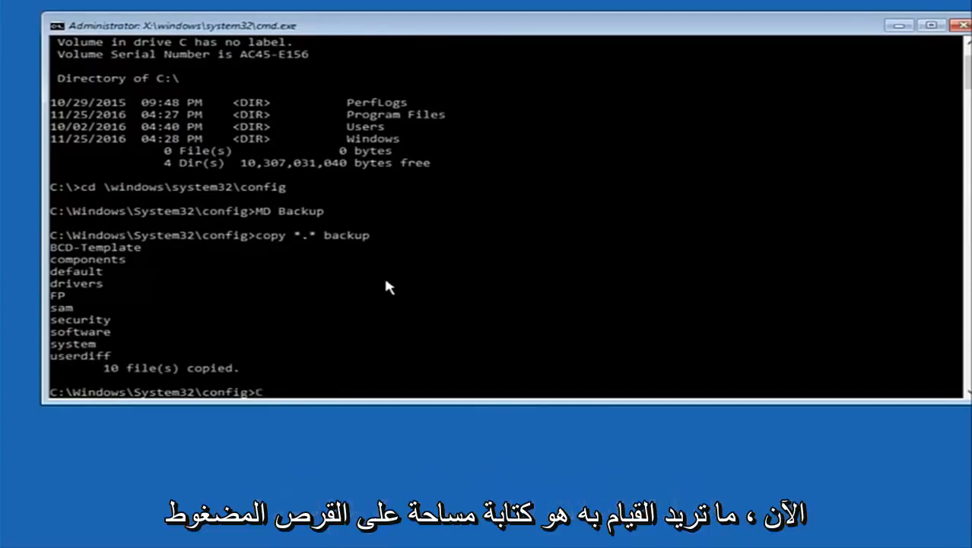
Change into the RegBack folder with CD regback and begin listing it
{"action": "type", "text": "D"}
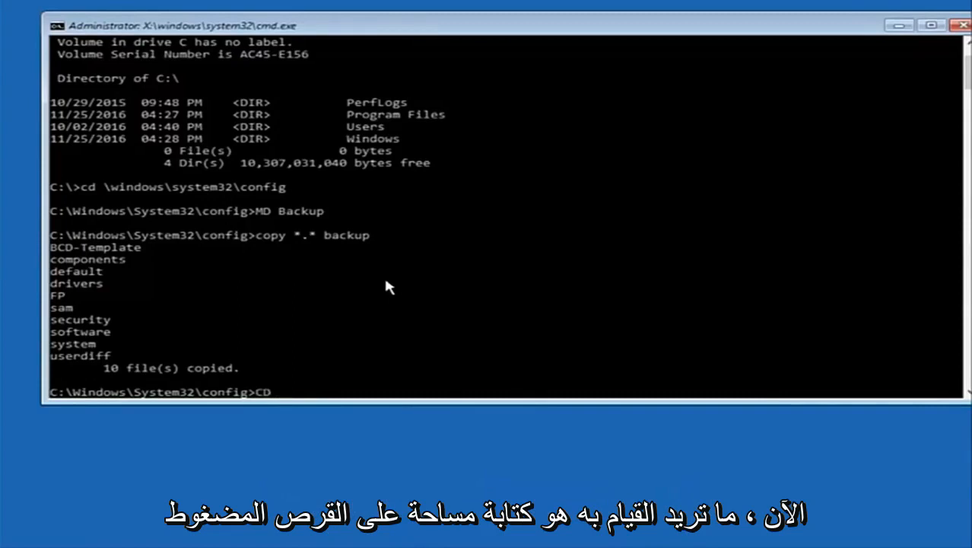
{"action": "type", "text": "reg"}
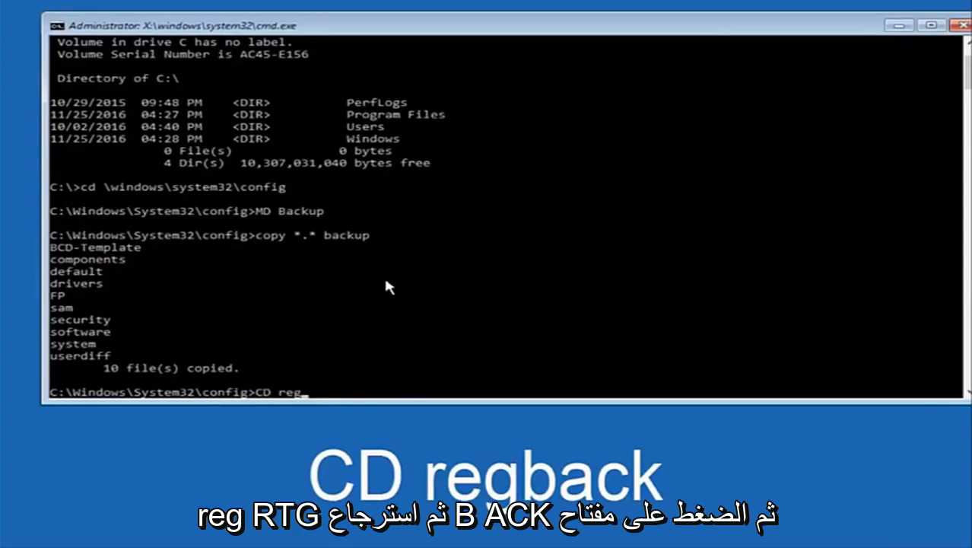
{"action": "type", "text": "back"}
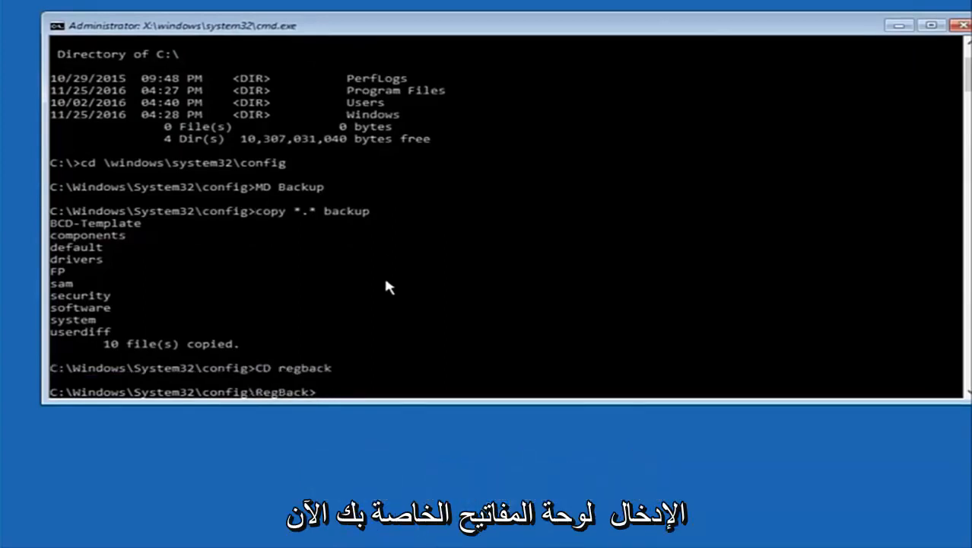
{"action": "type", "text": "dir"}
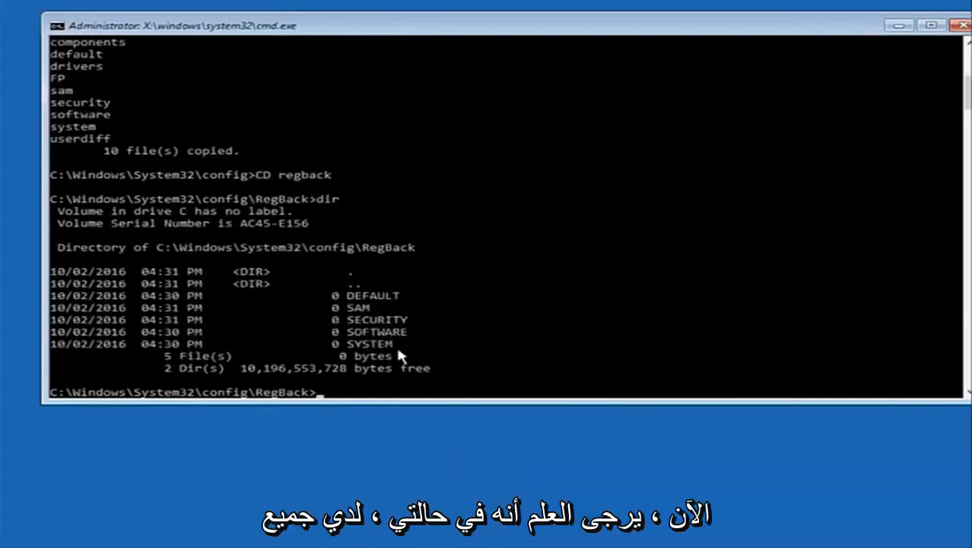
{"action": "mouse_move", "coordinate": [335, 313]}
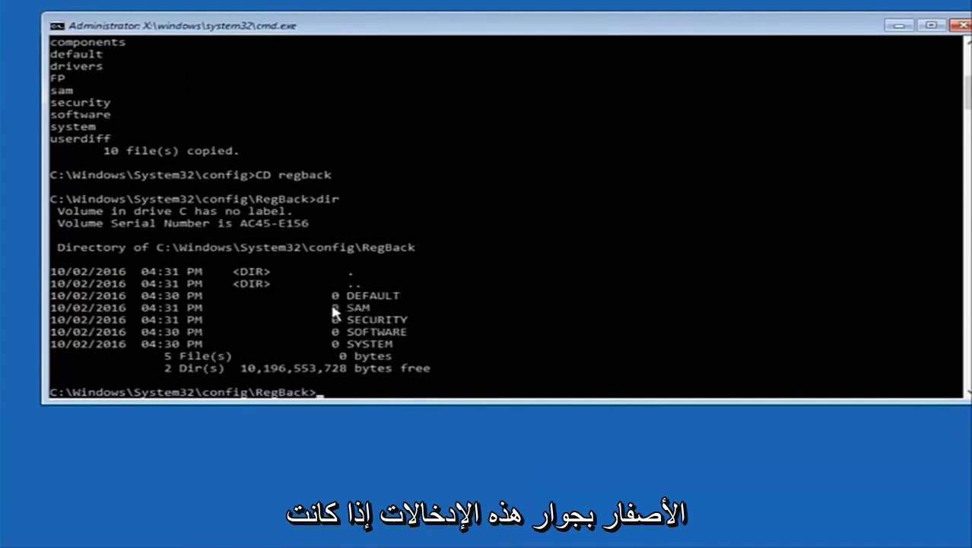
{"action": "mouse_move", "coordinate": [341, 309]}
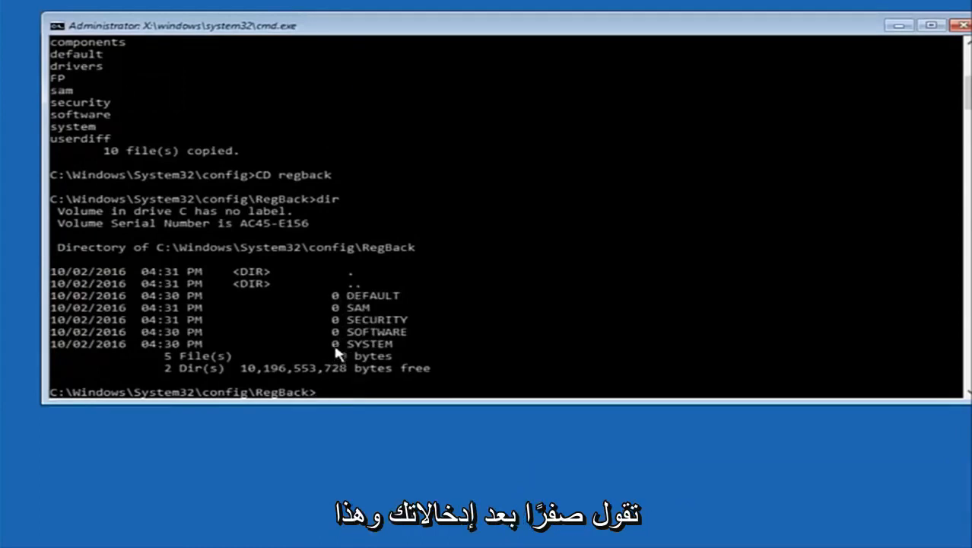
{"action": "mouse_move", "coordinate": [457, 297]}
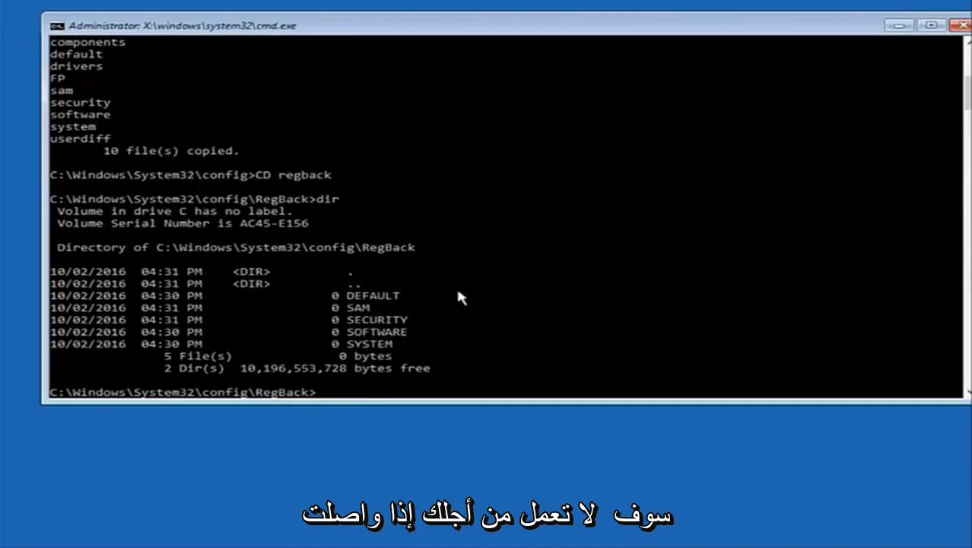
{"action": "mouse_move", "coordinate": [318, 356]}
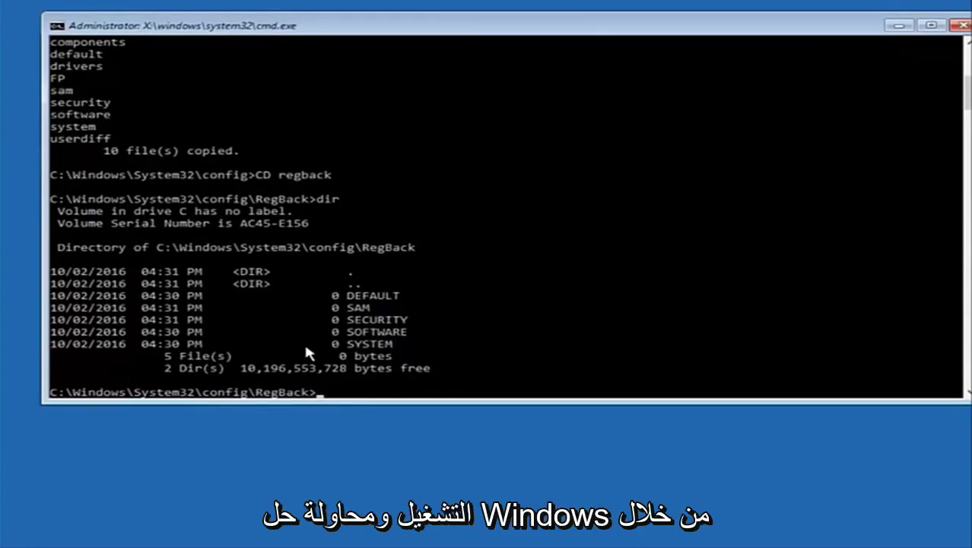
{"action": "mouse_move", "coordinate": [318, 320]}
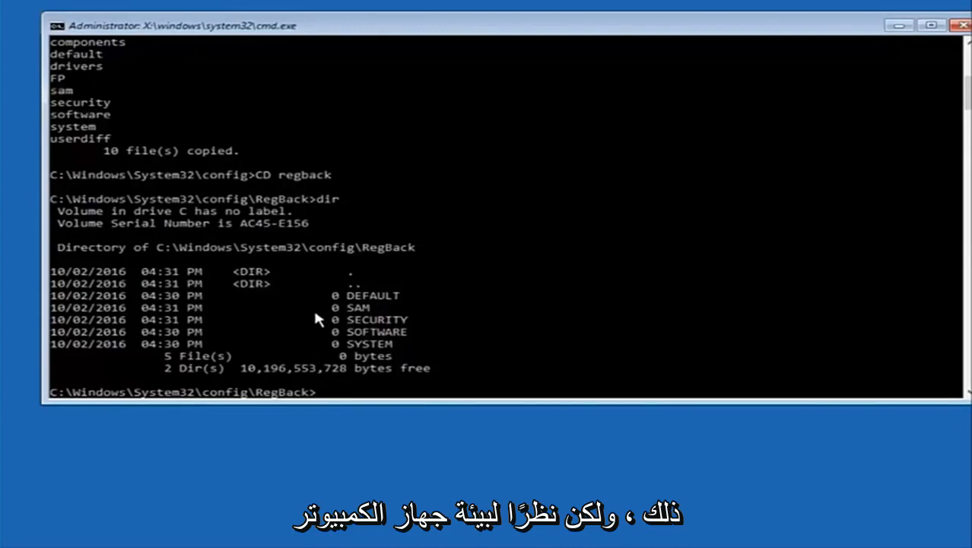
{"action": "mouse_move", "coordinate": [329, 295]}
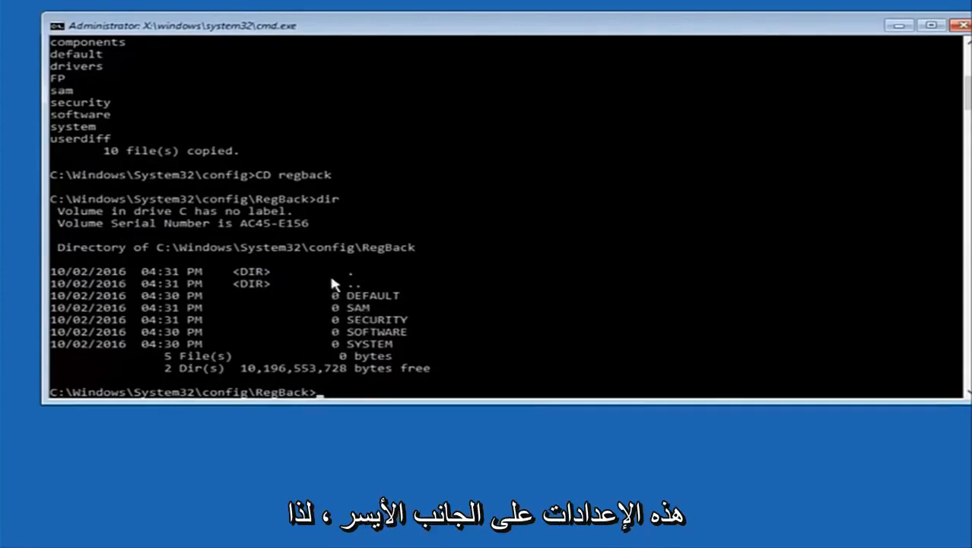
{"action": "mouse_move", "coordinate": [292, 285]}
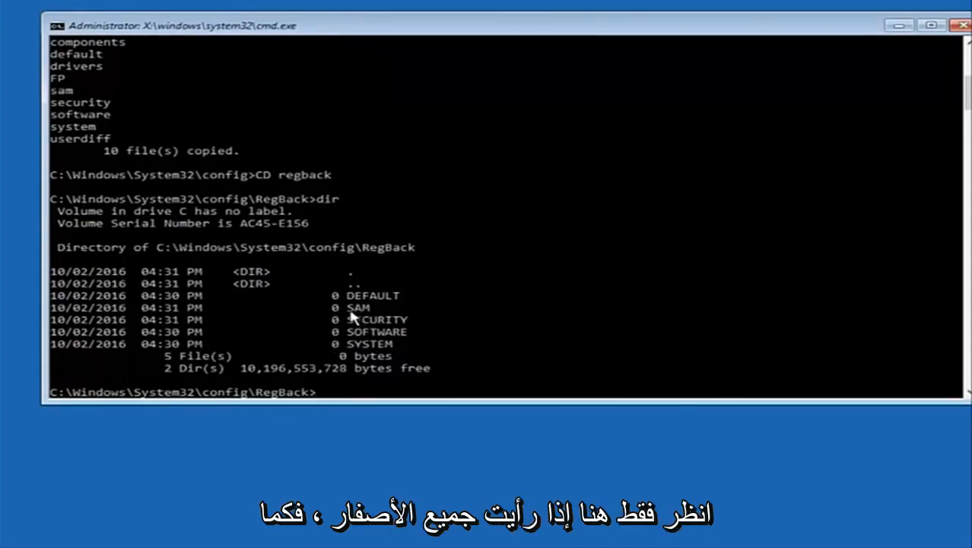
{"action": "mouse_move", "coordinate": [335, 348]}
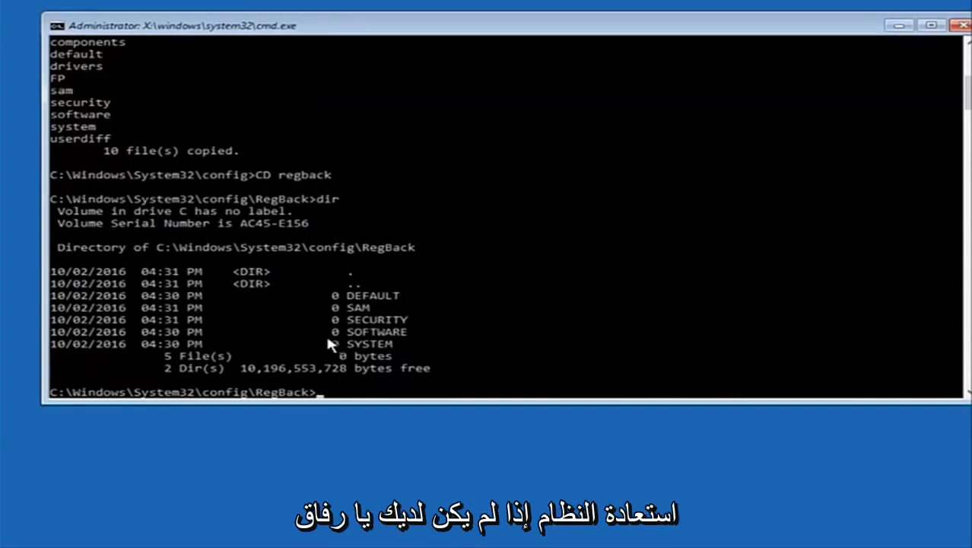
{"action": "mouse_move", "coordinate": [301, 353]}
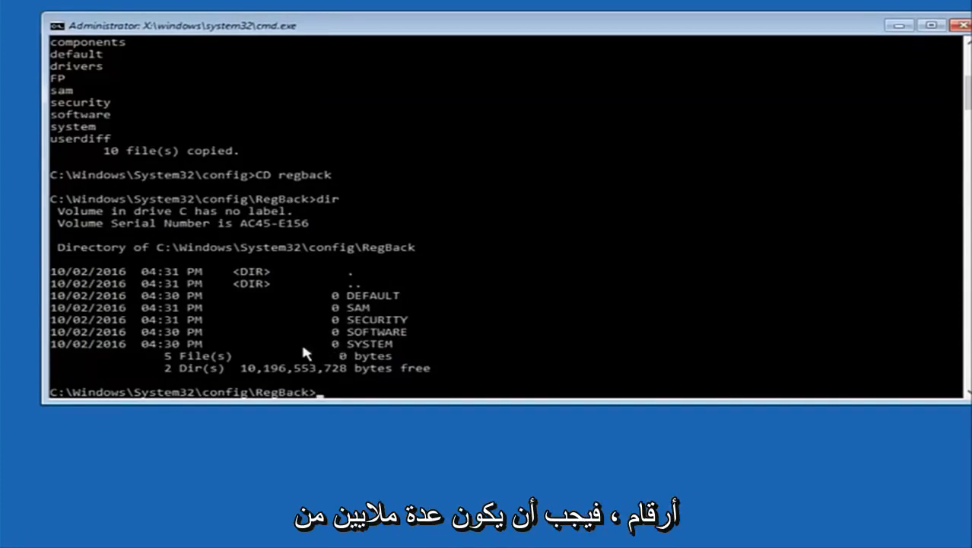
{"action": "mouse_move", "coordinate": [292, 359]}
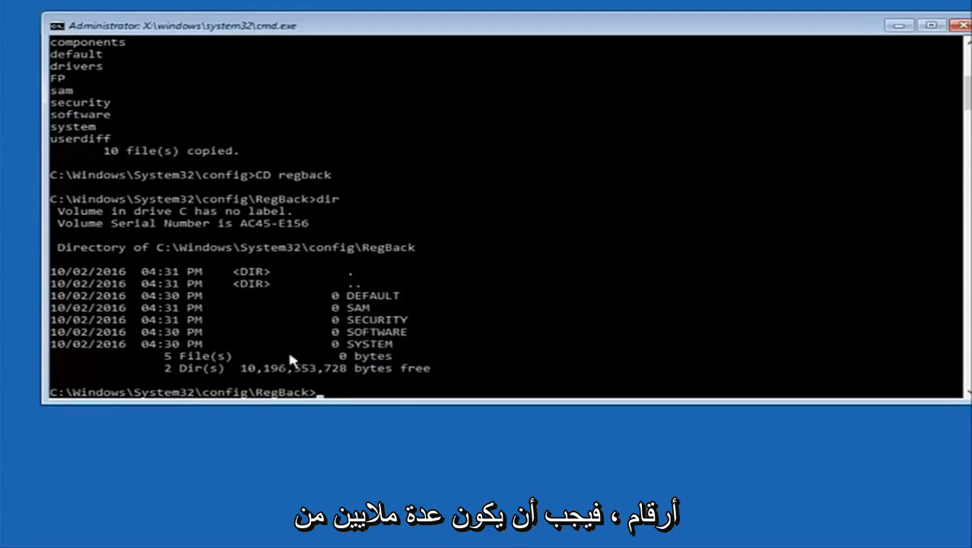
{"action": "mouse_move", "coordinate": [309, 329]}
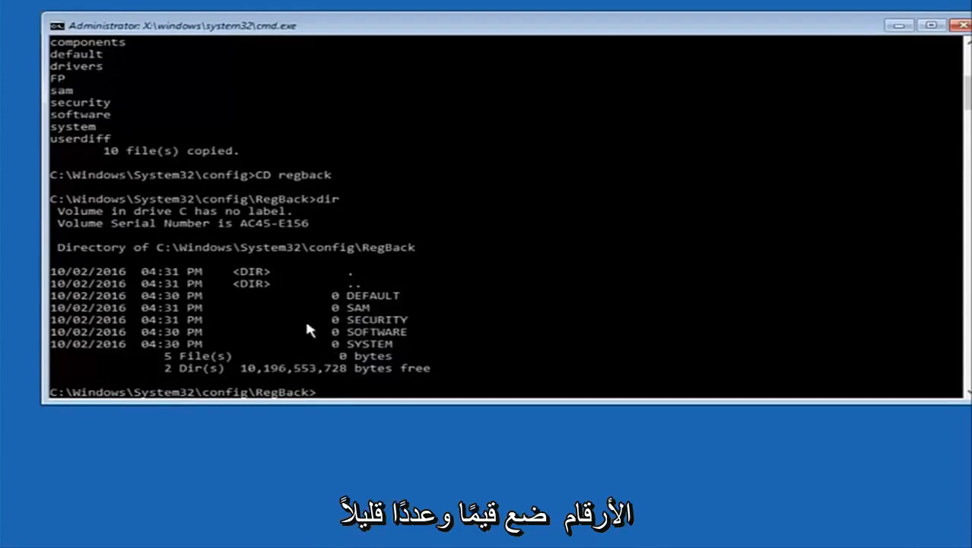
{"action": "mouse_move", "coordinate": [128, 443]}
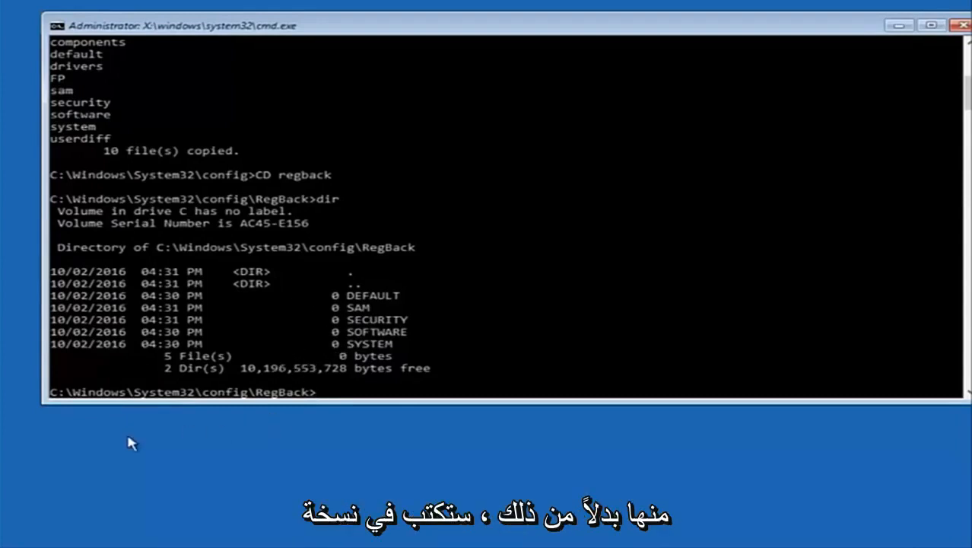
Run copy *.* .. to overwrite DEFAULT, SAM, SECURITY, SOFTWARE and SYSTEM in config
{"action": "type", "text": "v"}
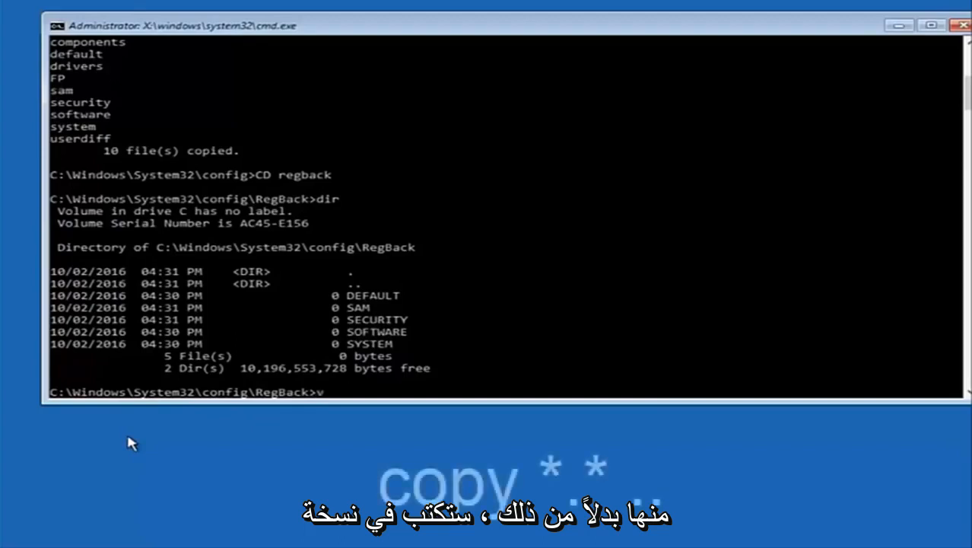
{"action": "type", "text": "co"}
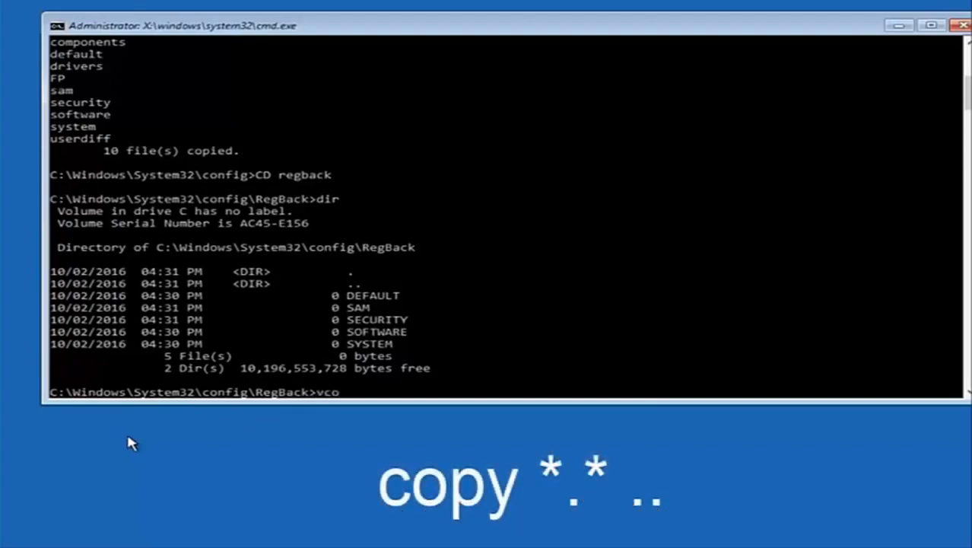
{"action": "type", "text": "copy"}
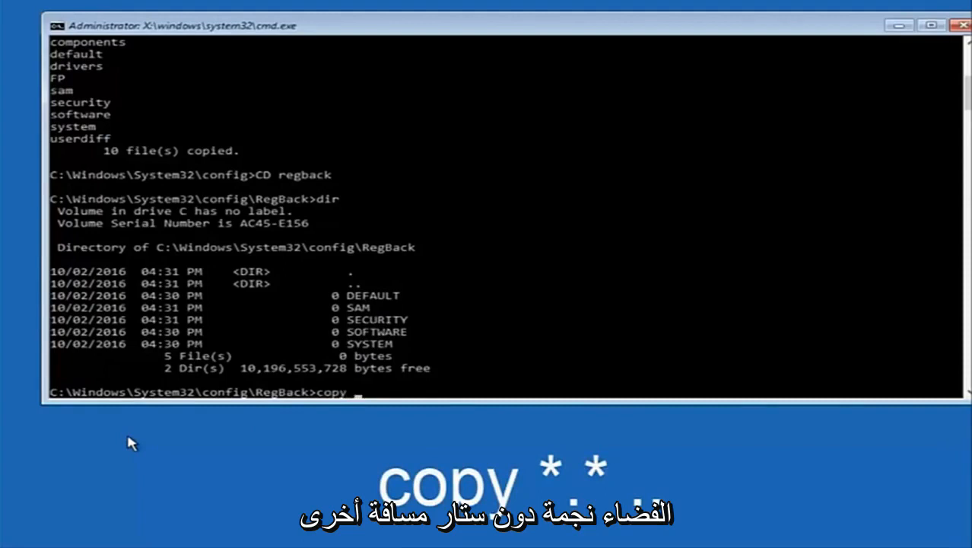
{"action": "type", "text": "*"}
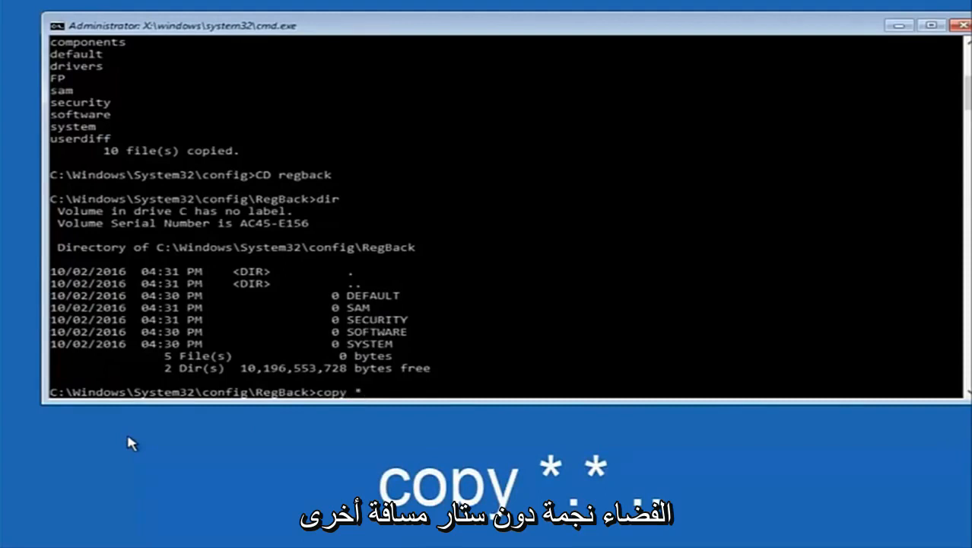
{"action": "type", "text": "."}
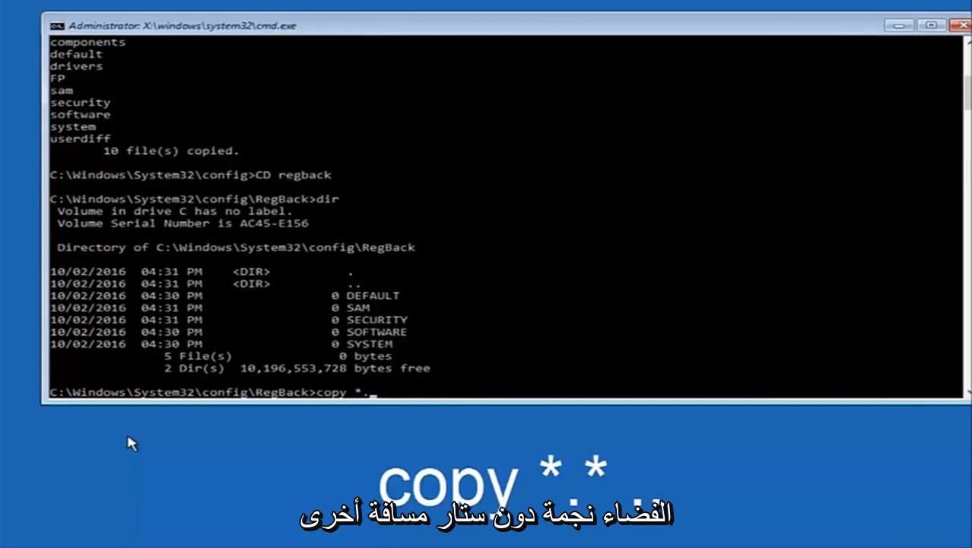
{"action": "type", "text": "."}
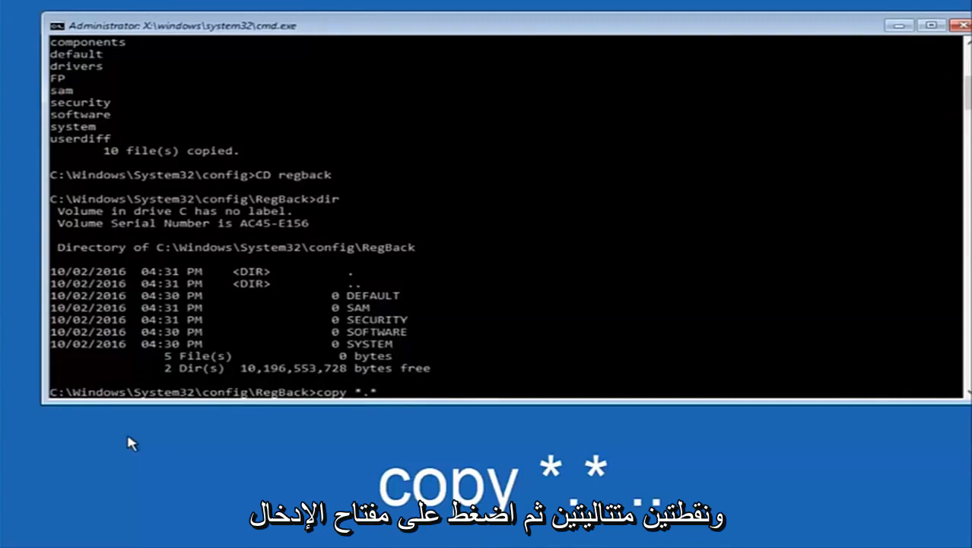
{"action": "type", "text": " .."}
{"action": "key", "text": "enter"}
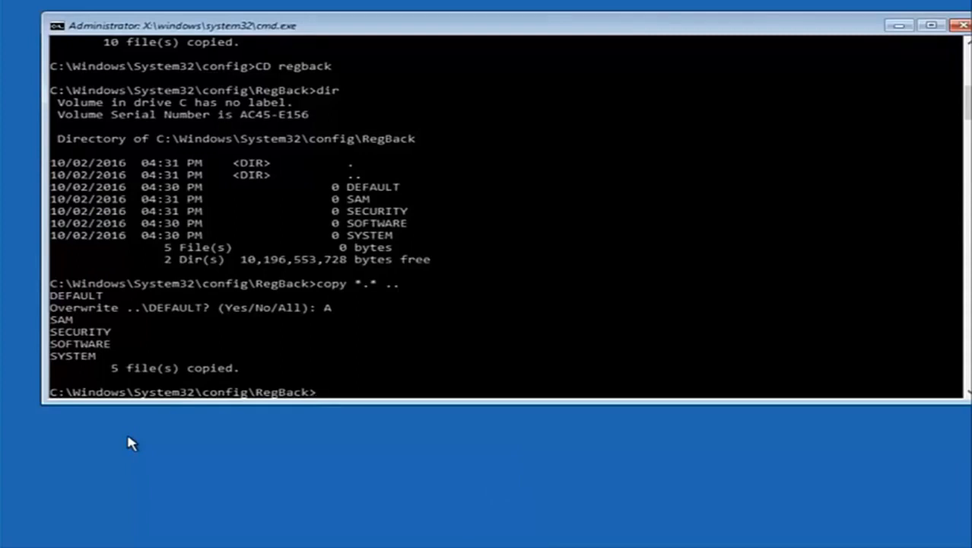
Enter the exit command at the RegBack prompt
{"action": "type", "text": "exit"}
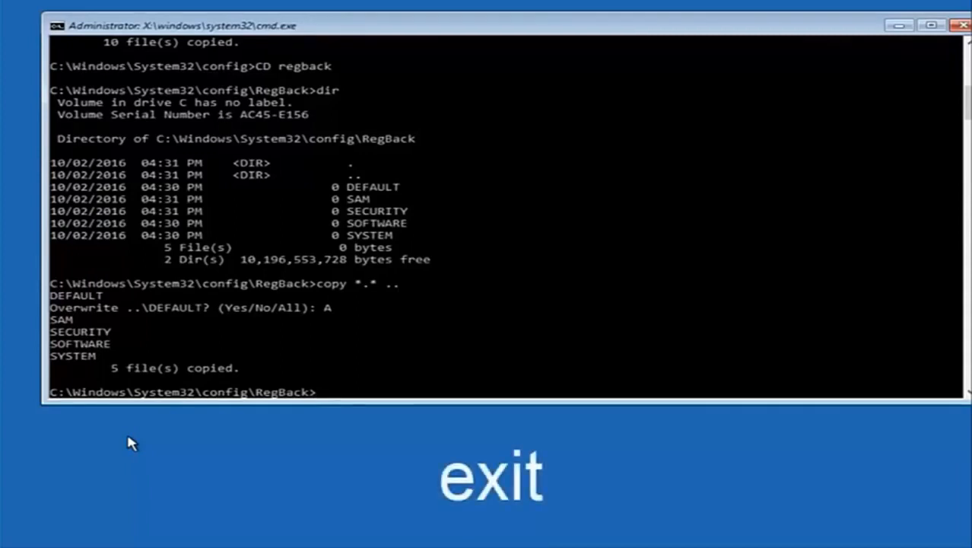
{"action": "type", "text": "exit"}
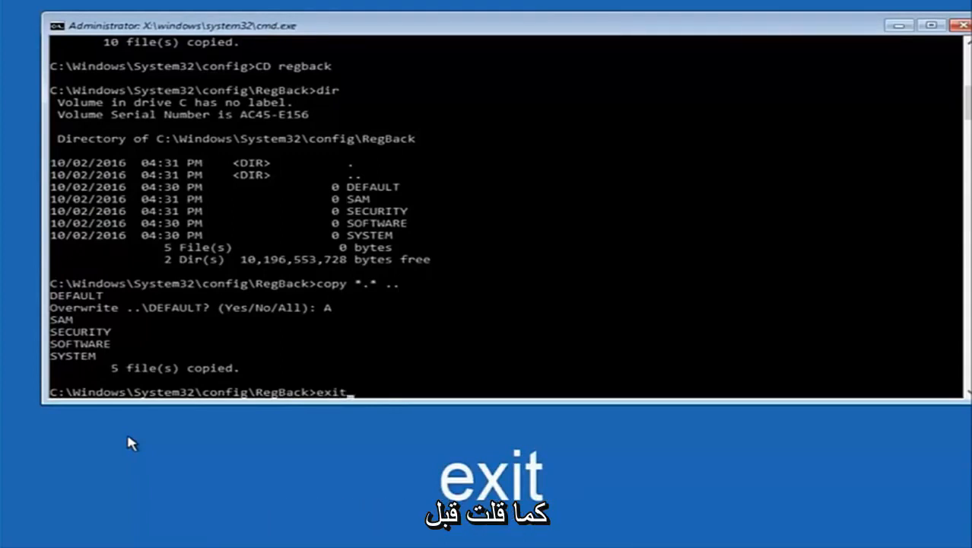
{"action": "mouse_move", "coordinate": [341, 228]}
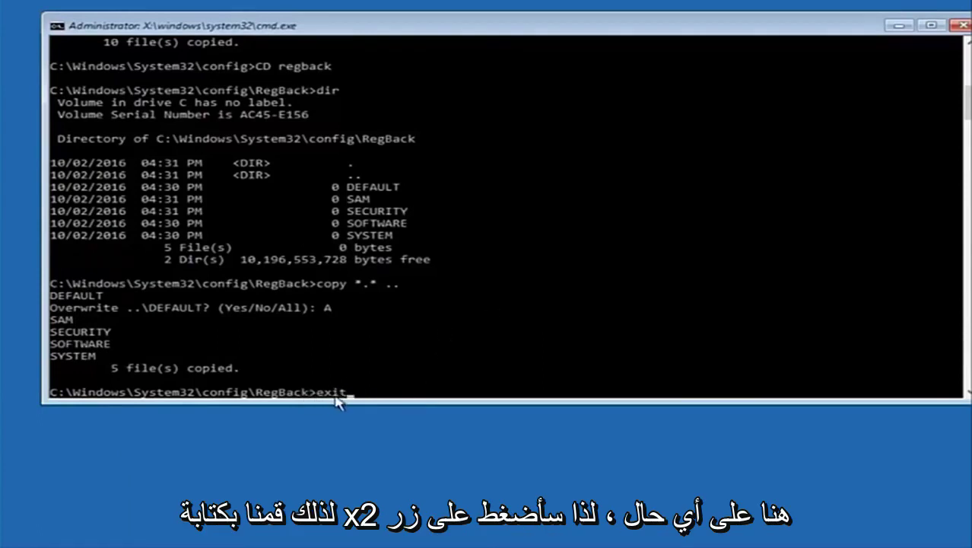
{"action": "mouse_move", "coordinate": [454, 380]}
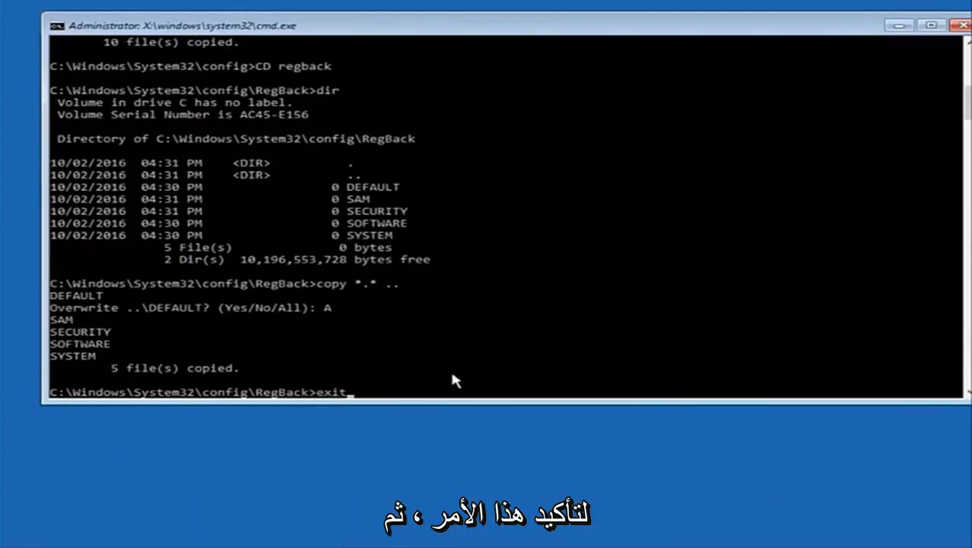
Close Command Prompt and choose Continue to boot Windows 10
{"action": "key", "text": "Enter"}
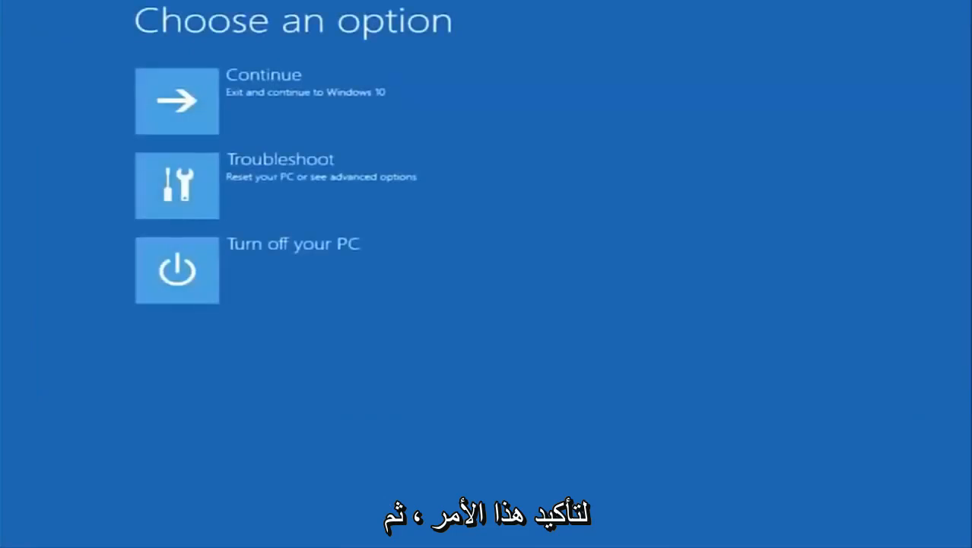
{"action": "mouse_move", "coordinate": [245, 108]}
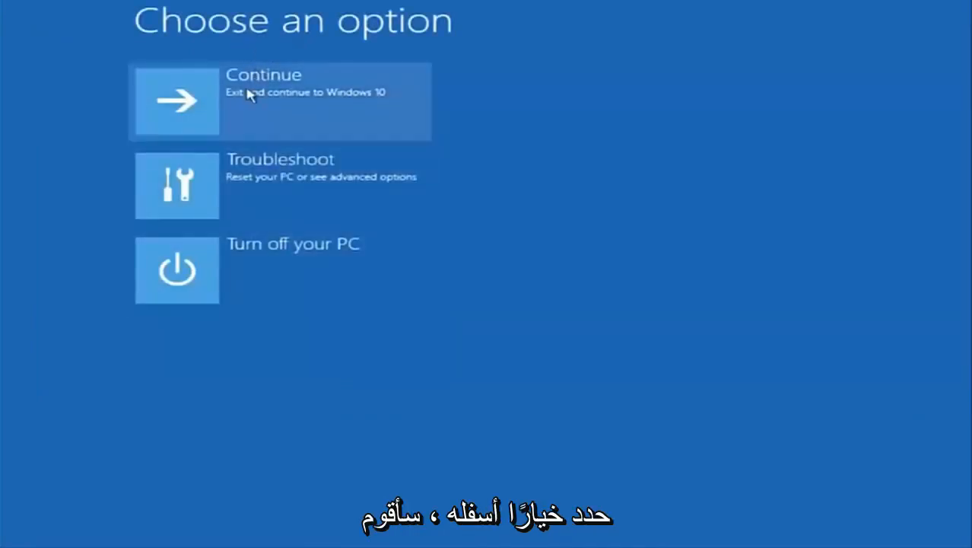
{"action": "mouse_move", "coordinate": [181, 118]}
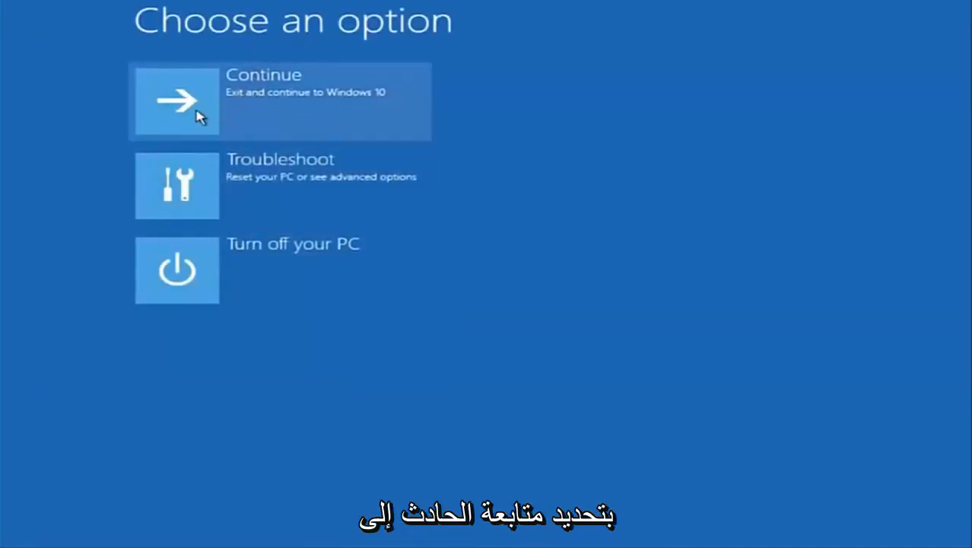
{"action": "left_click", "coordinate": [196, 114]}
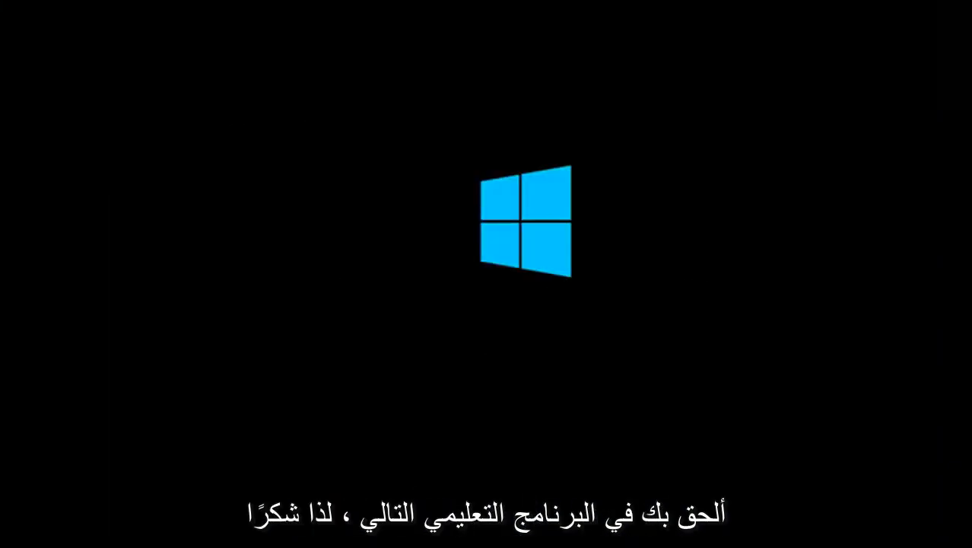